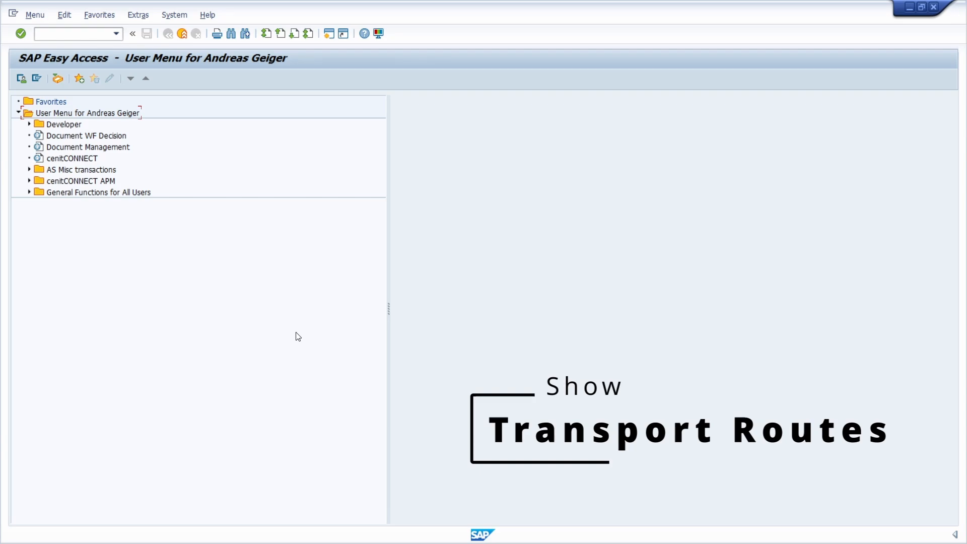
mouse_move(297, 339)
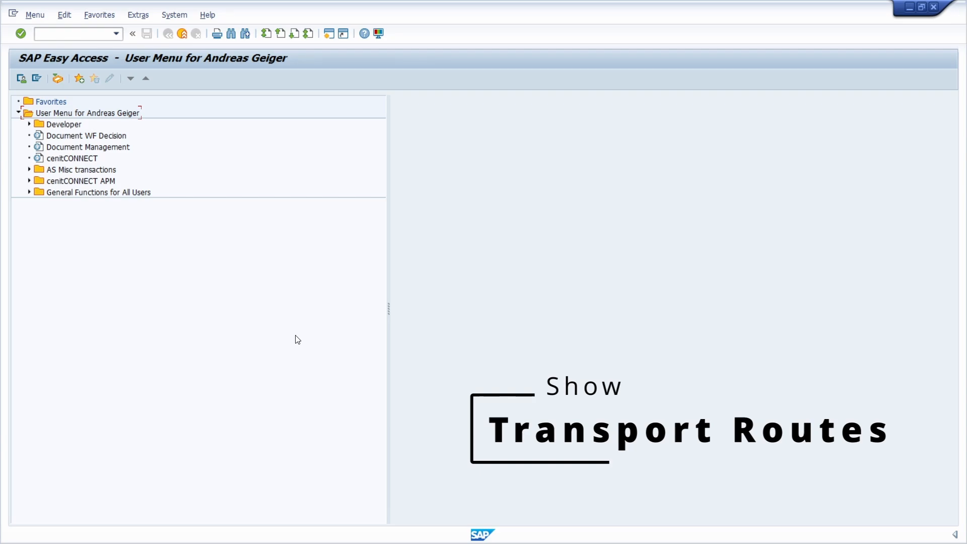
Confirm the Transport Management System overview for system LID in domain DOMAIN_LID.
left_click(71, 32)
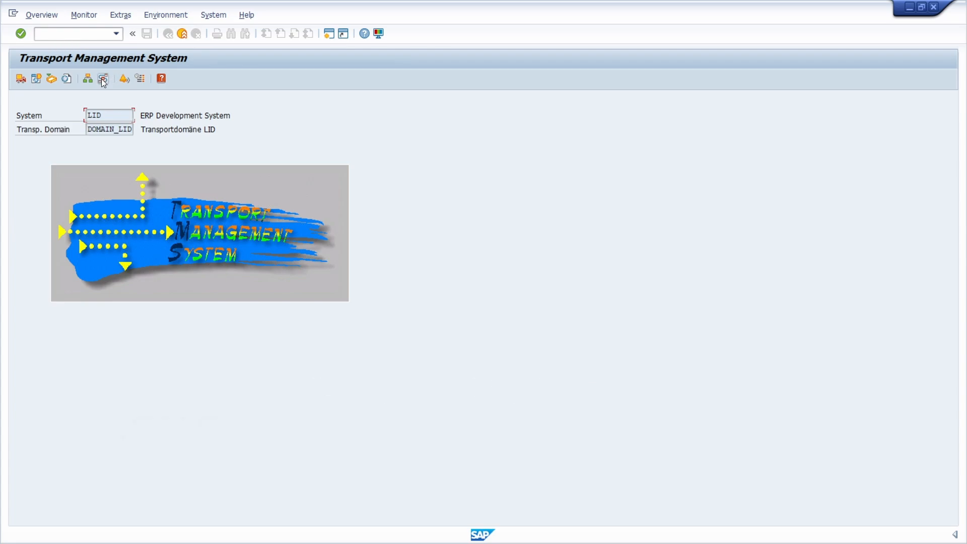
mouse_move(102, 79)
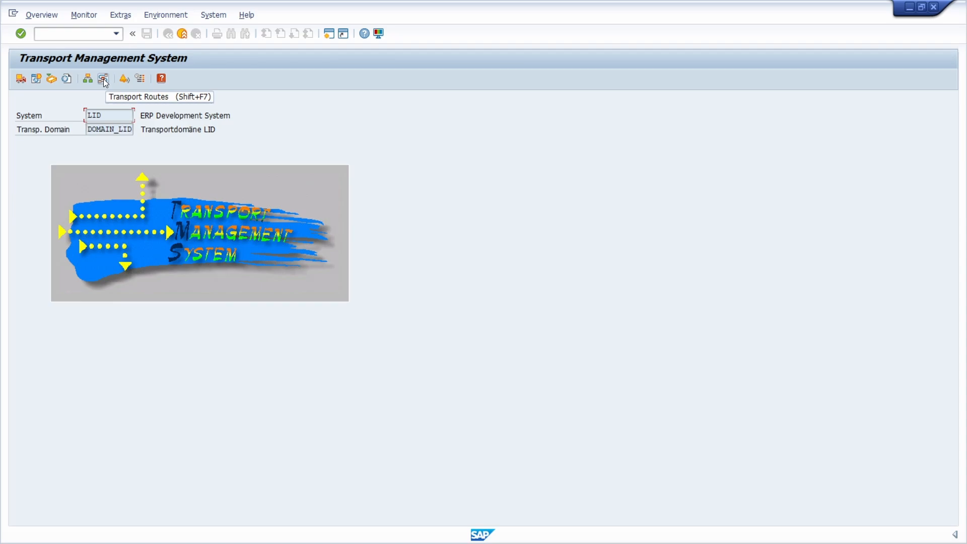
Show the active transport routes diagram (version 0005): LID to LIQ to LIP.
left_click(103, 79)
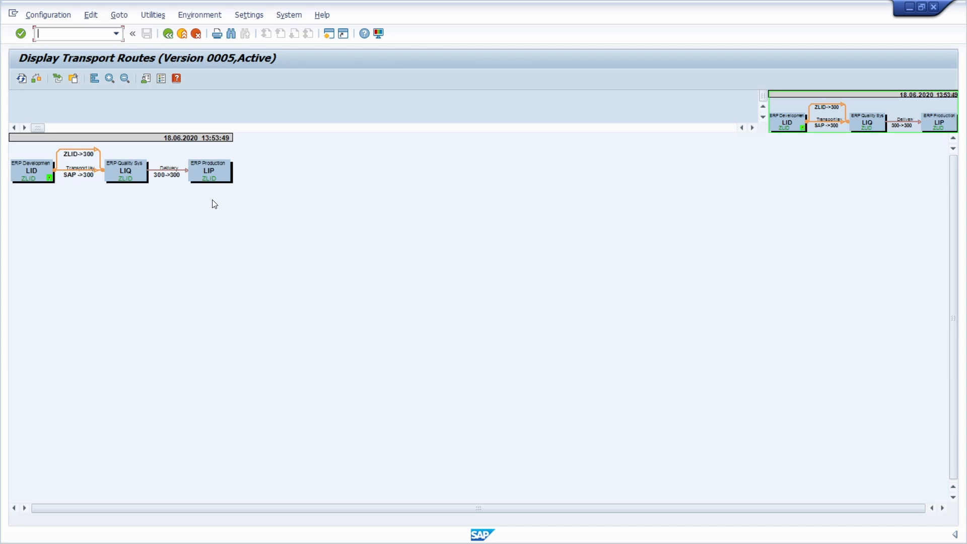
mouse_move(32, 205)
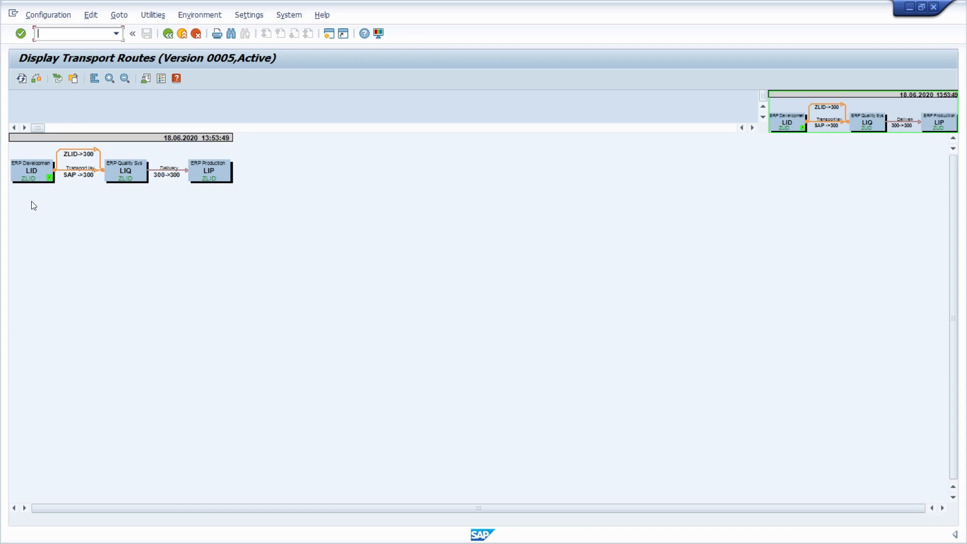
mouse_move(744, 99)
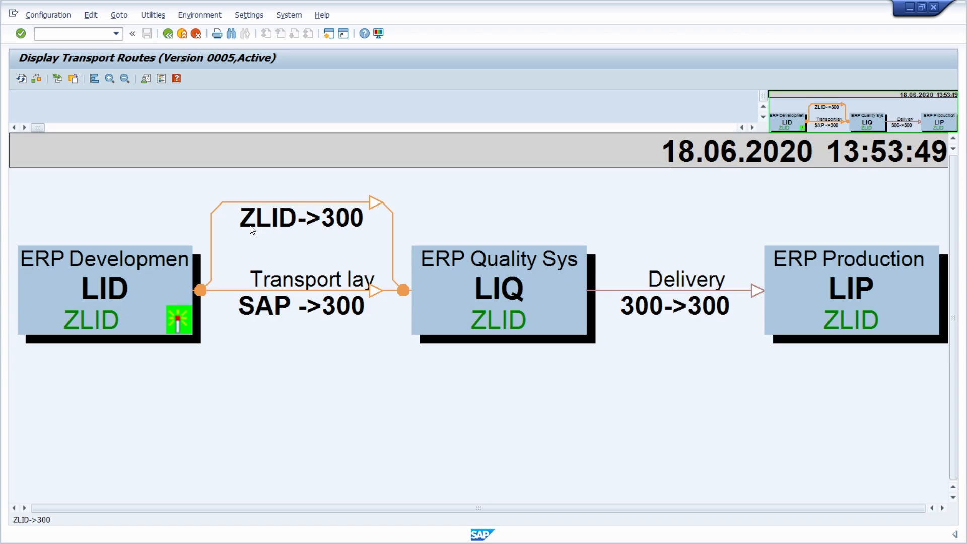
mouse_move(478, 368)
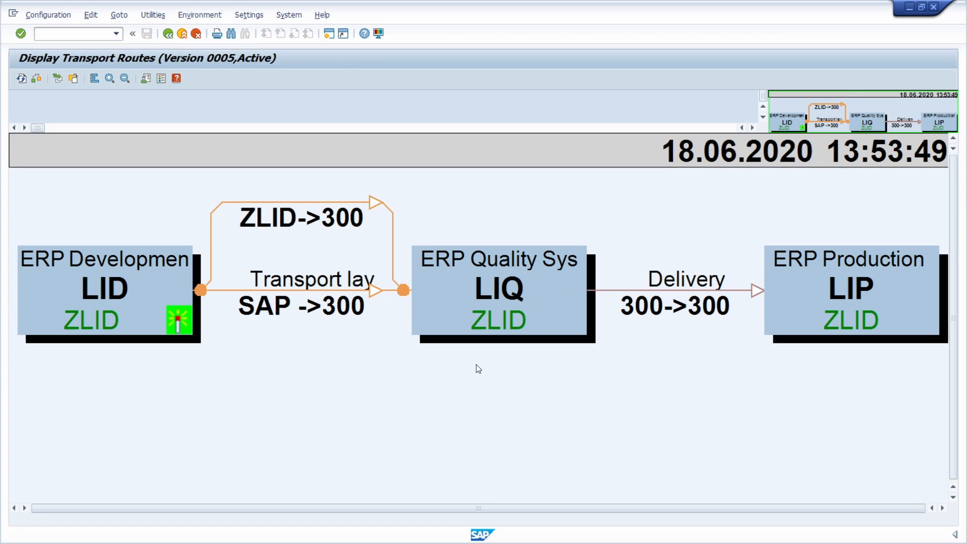
mouse_move(362, 341)
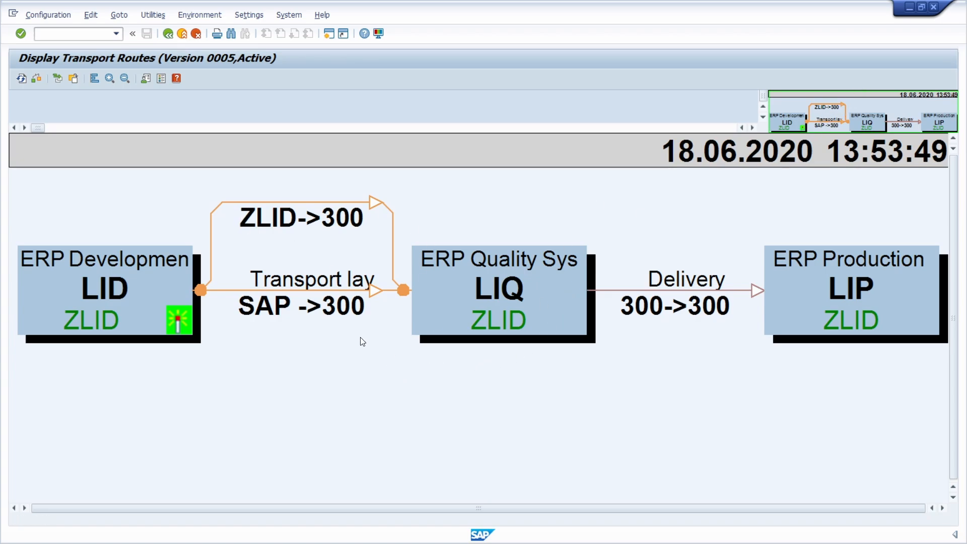
mouse_move(342, 377)
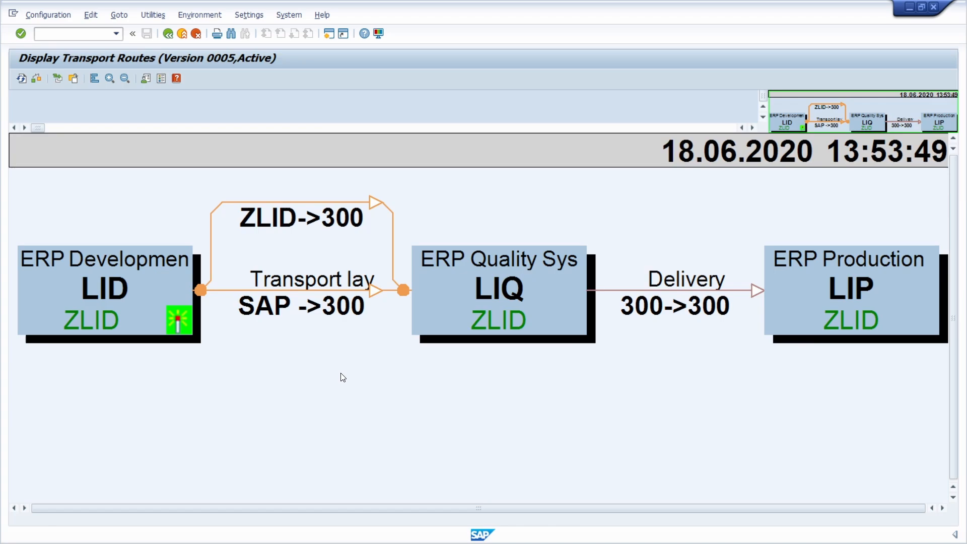
mouse_move(338, 379)
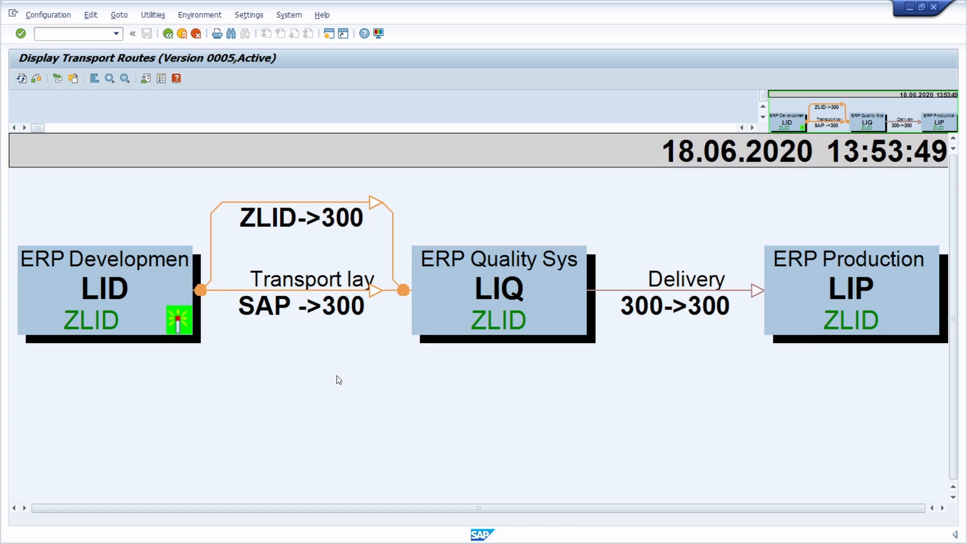